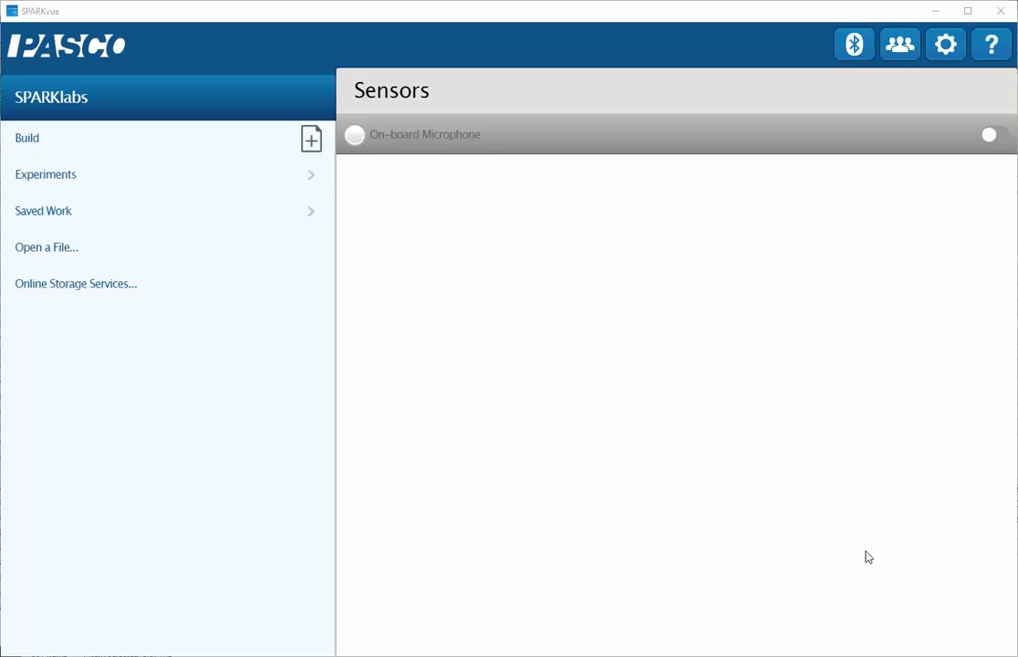
mouse_move(1011, 164)
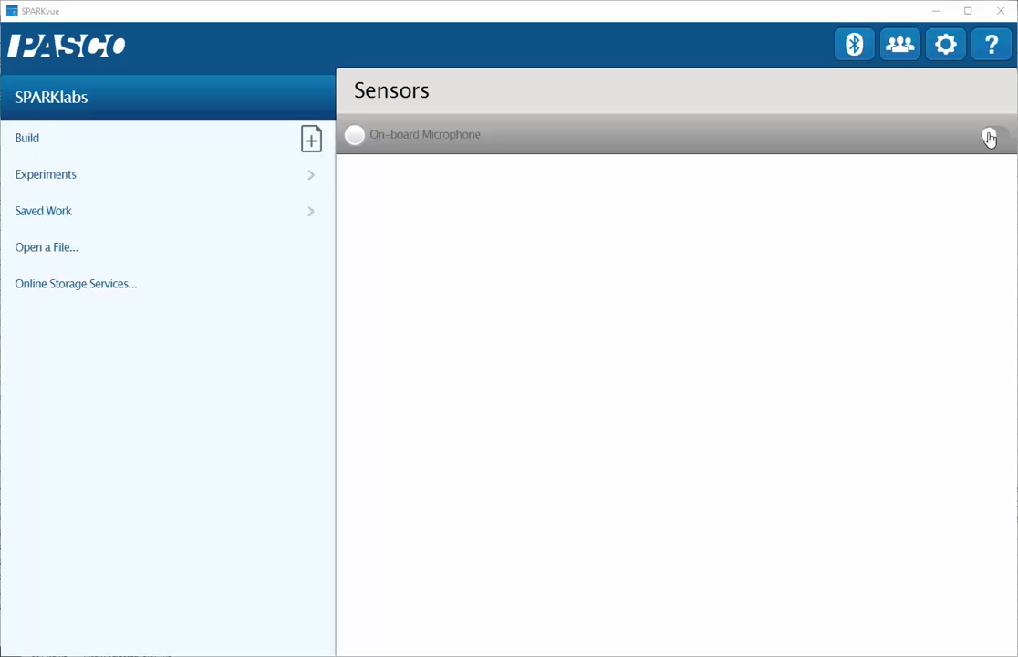
- Switch on the On-board Microphone in the Sensors list
left_click(993, 135)
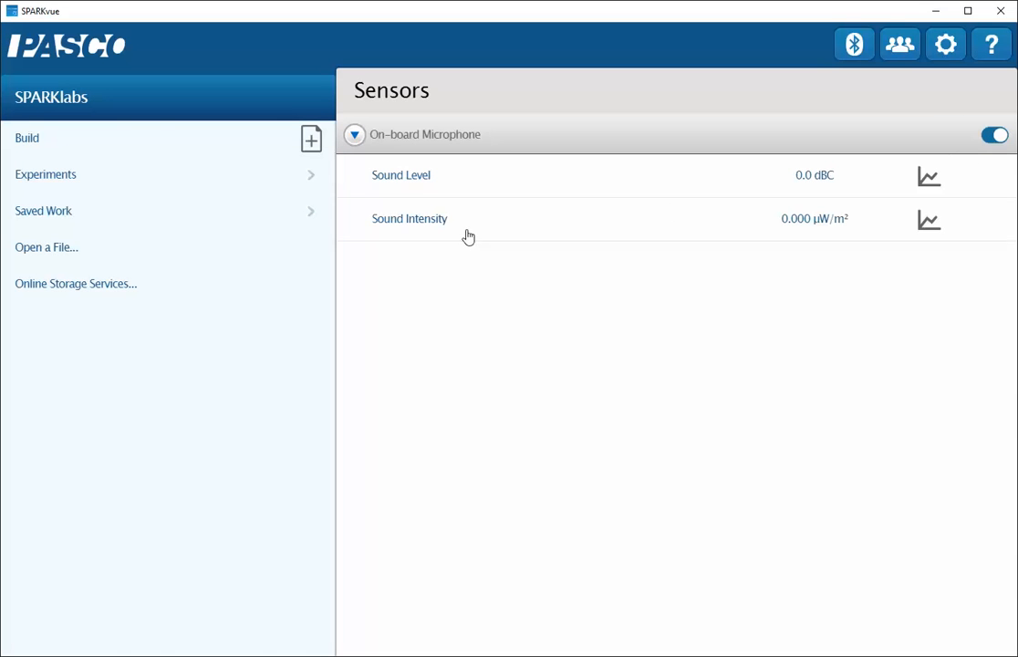
mouse_move(442, 234)
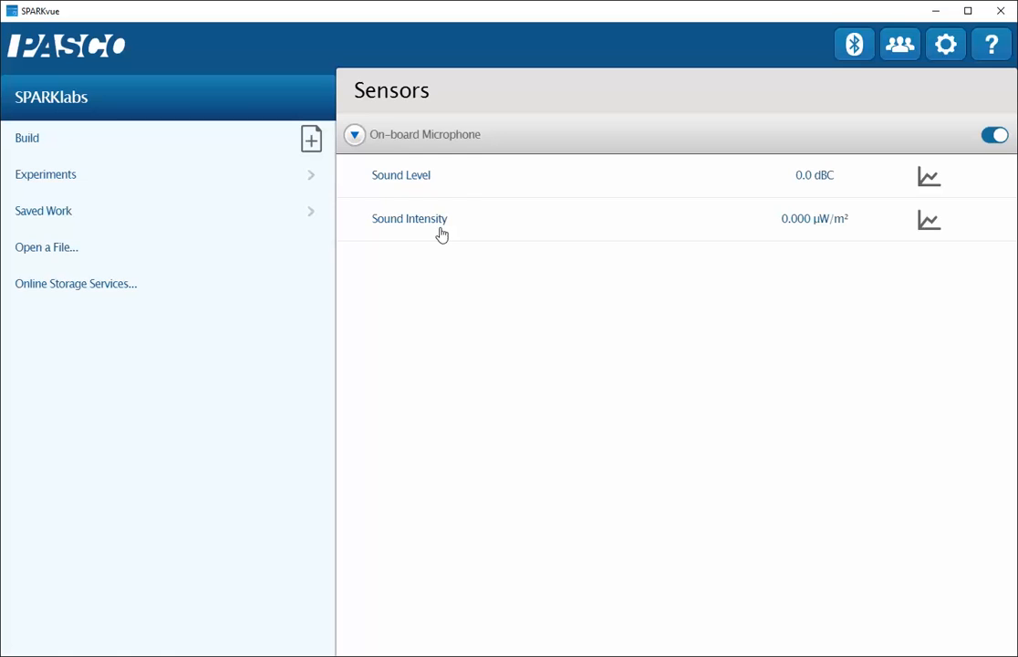
mouse_move(449, 301)
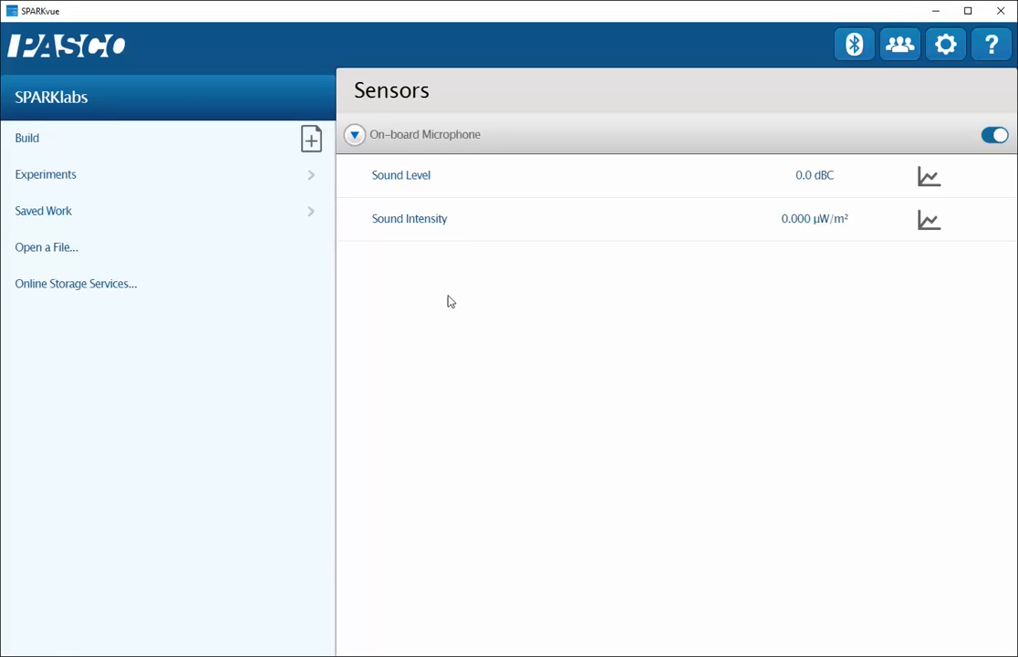
mouse_move(310, 139)
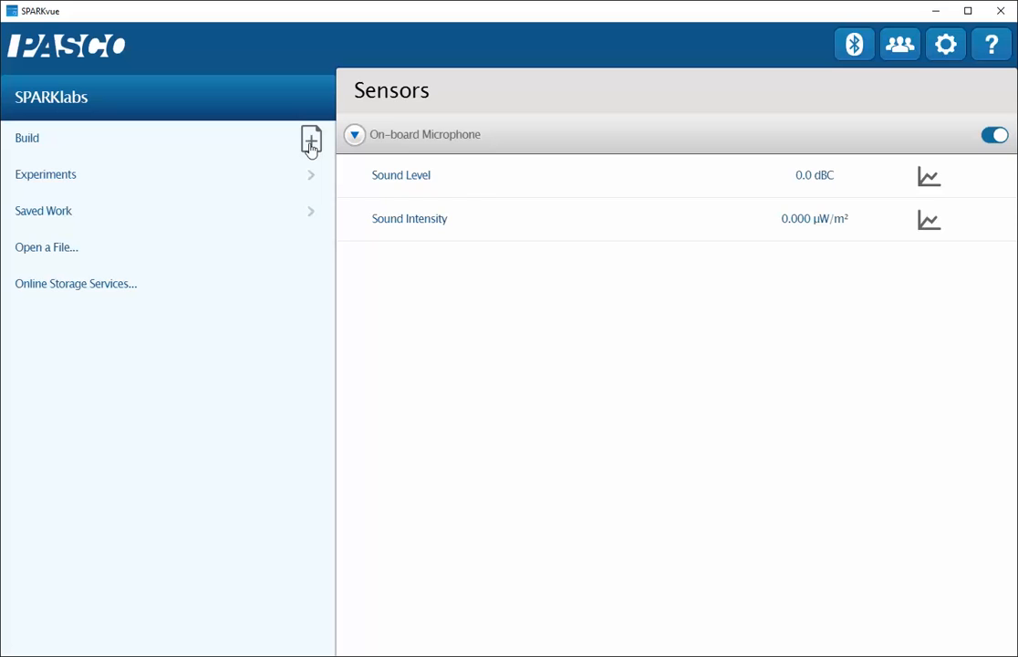
- Build a new experiment page from the single full-page template
left_click(310, 143)
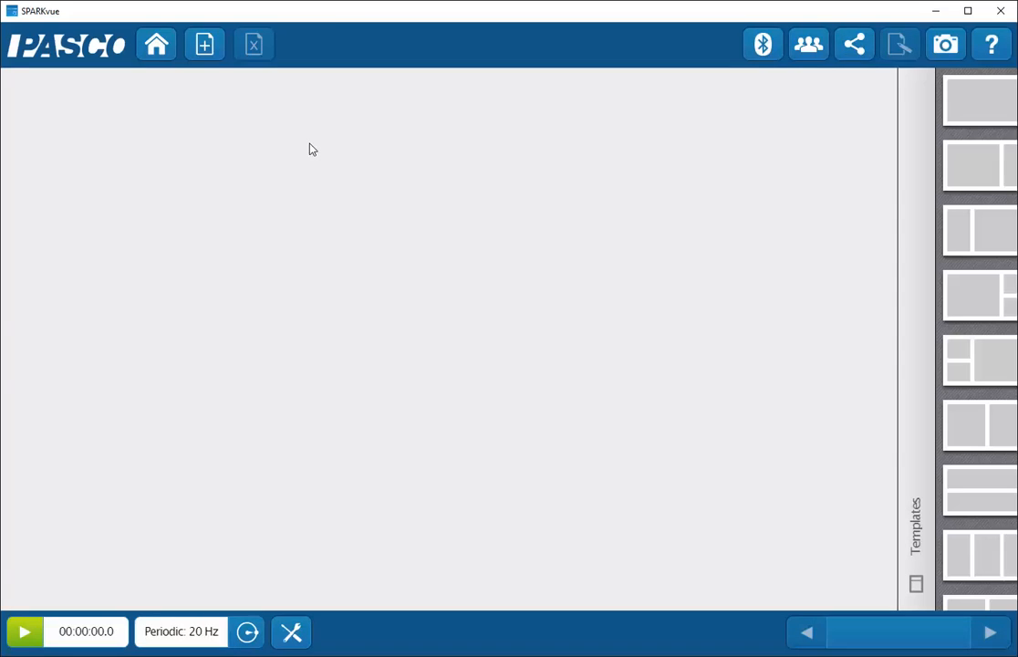
left_click(205, 44)
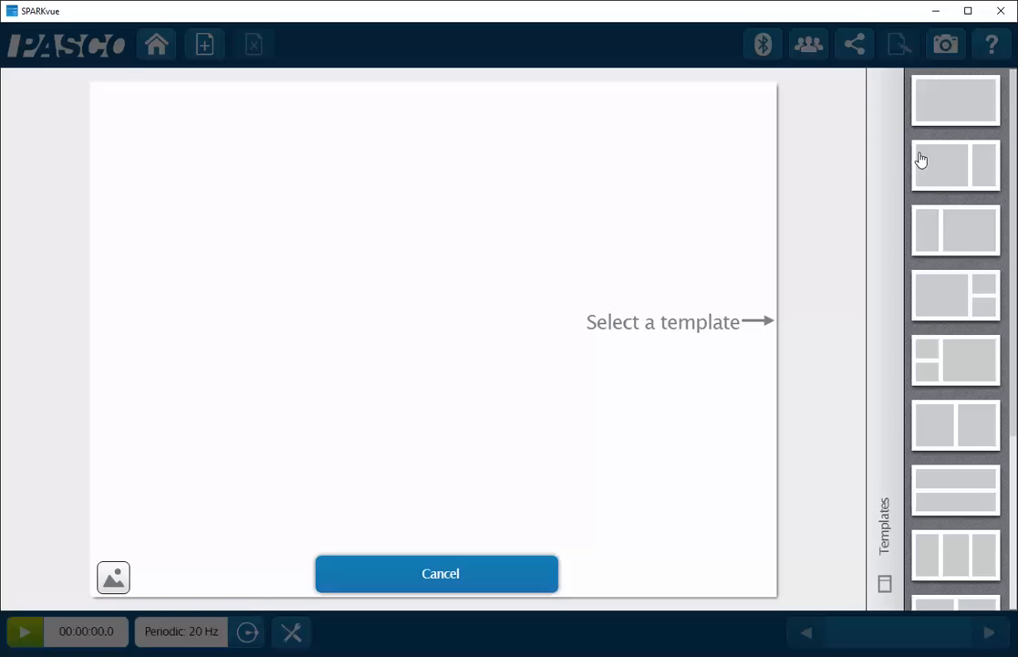
mouse_move(953, 98)
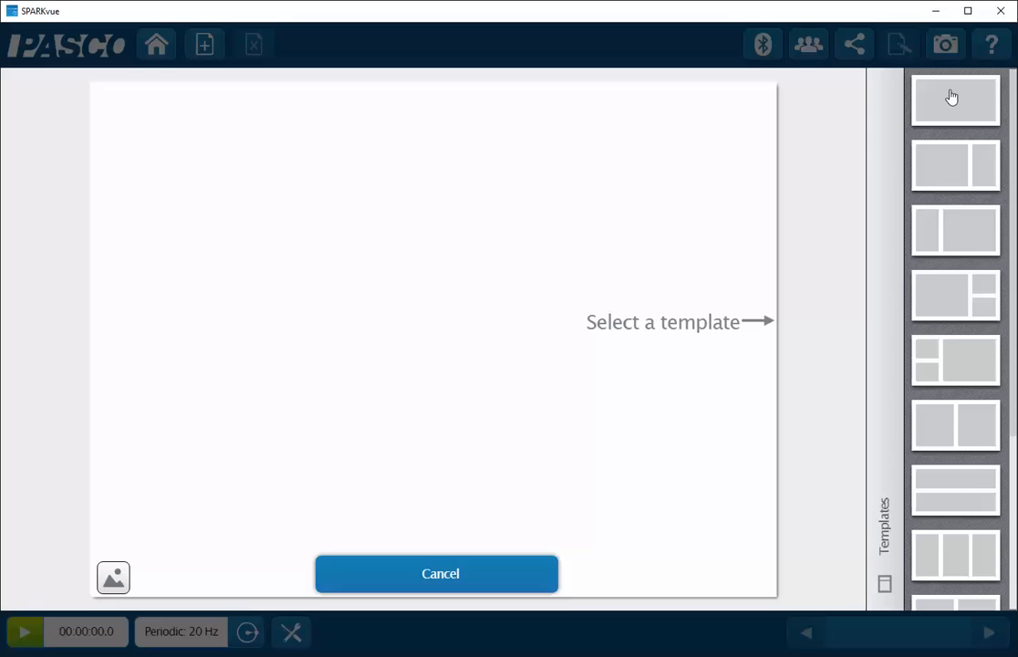
left_click(957, 98)
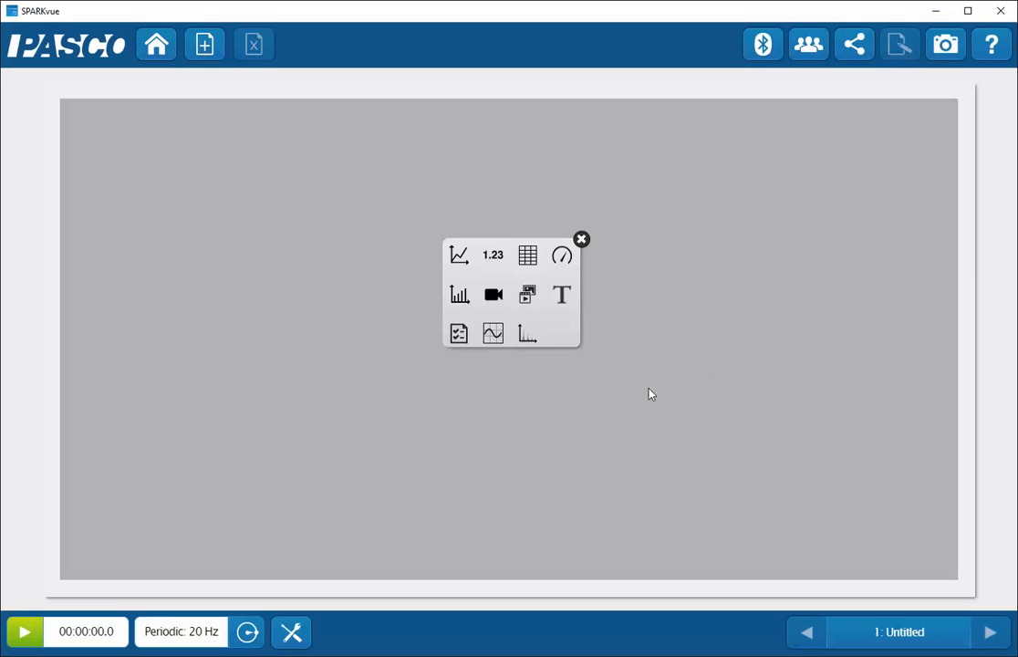
mouse_move(511, 325)
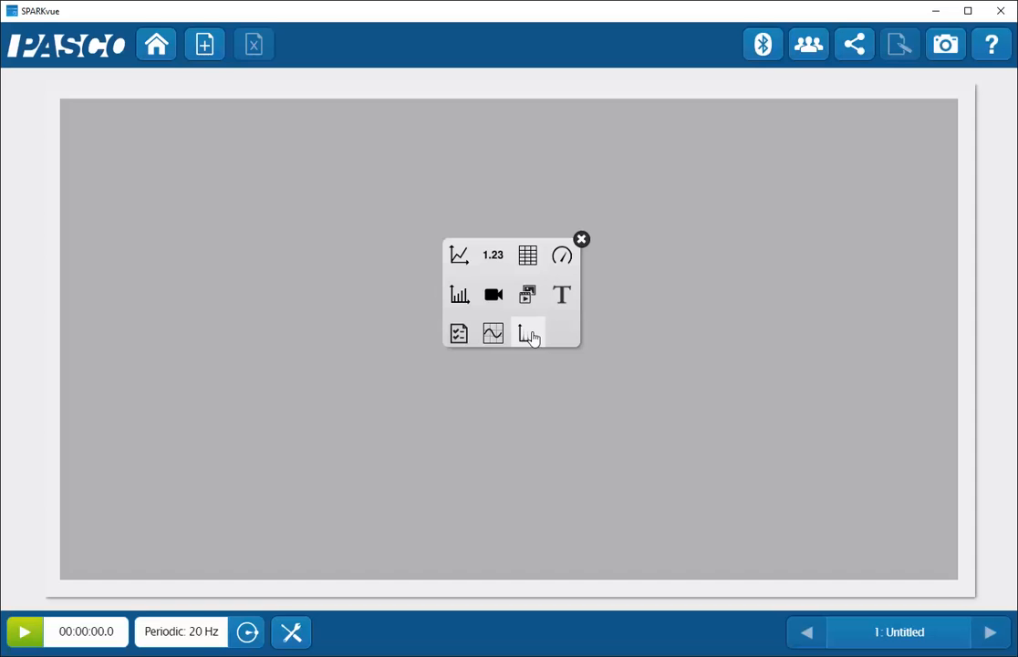
- Add an FFT display to the page's display area
left_click(527, 333)
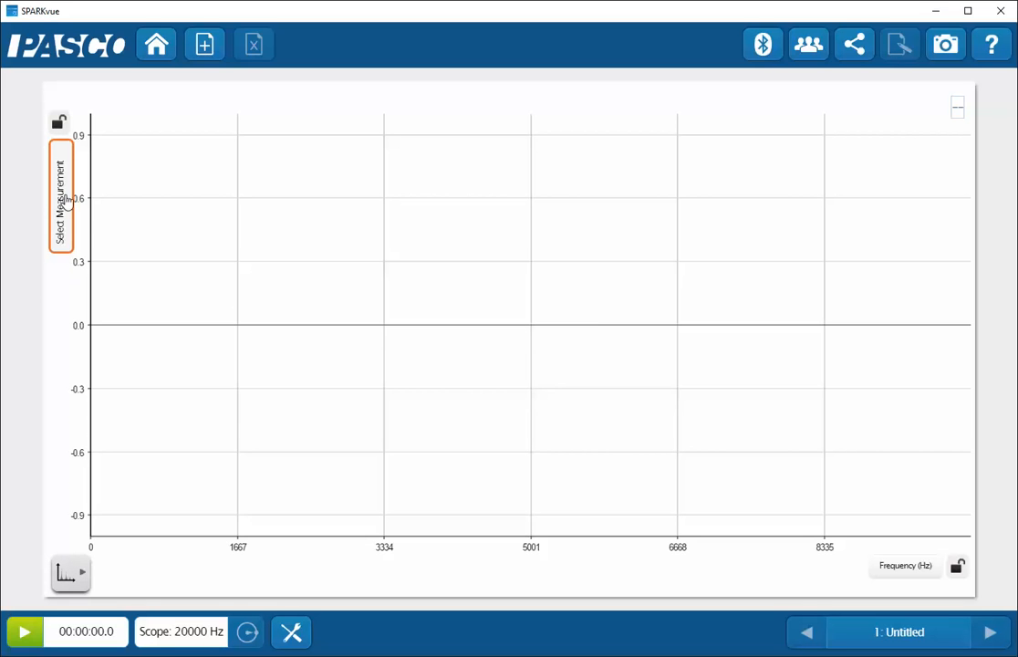
- Set the FFT vertical axis to Sound Intensity from the On-board Microphone and confirm
left_click(60, 197)
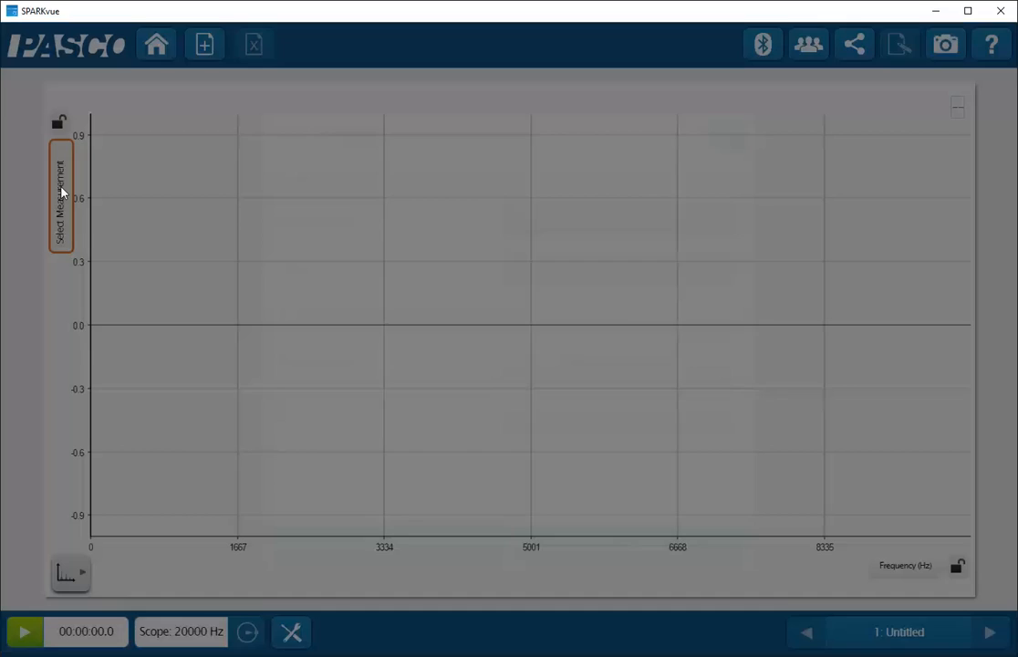
left_click(60, 197)
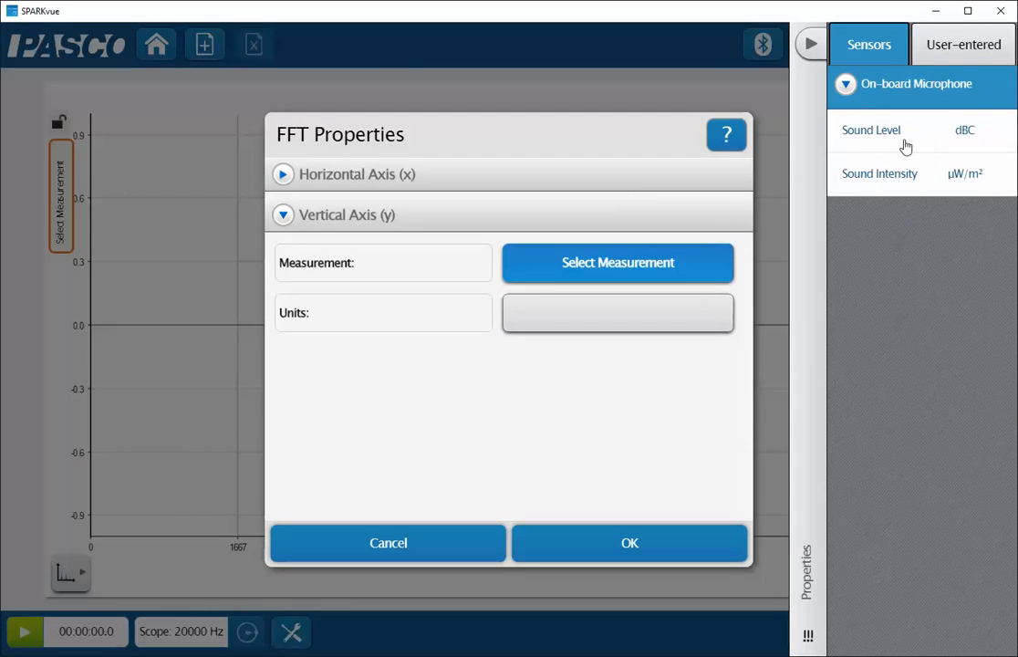
mouse_move(865, 181)
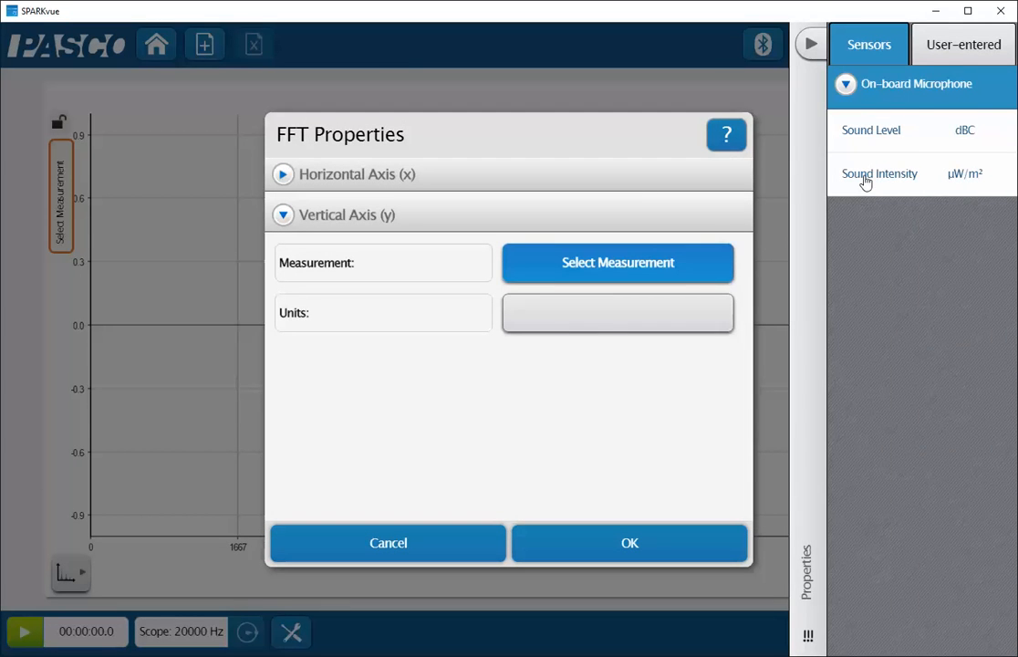
left_click(880, 173)
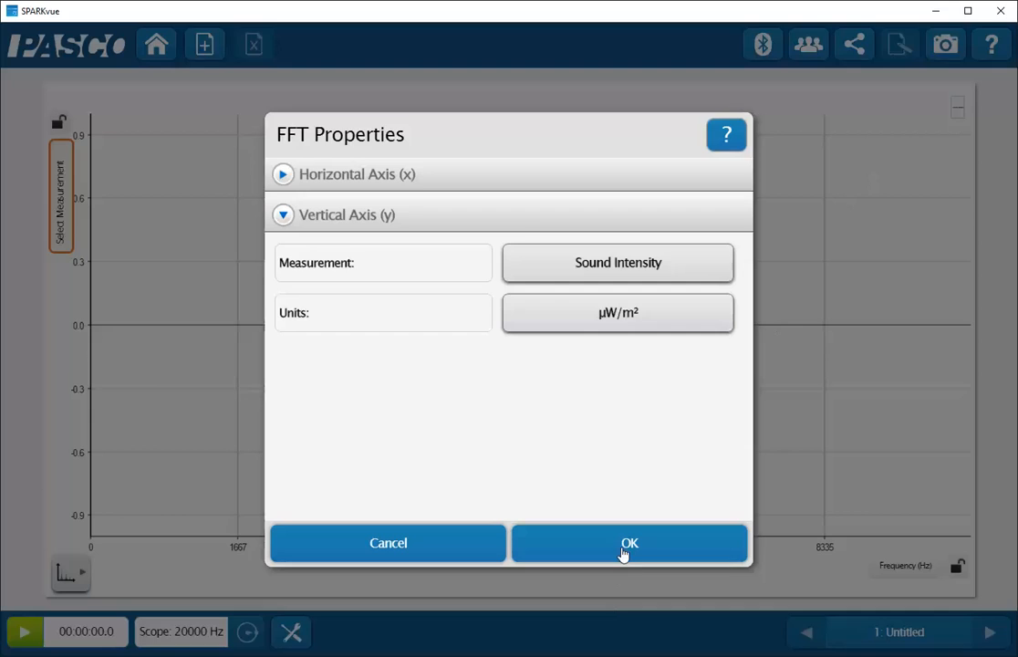
left_click(629, 543)
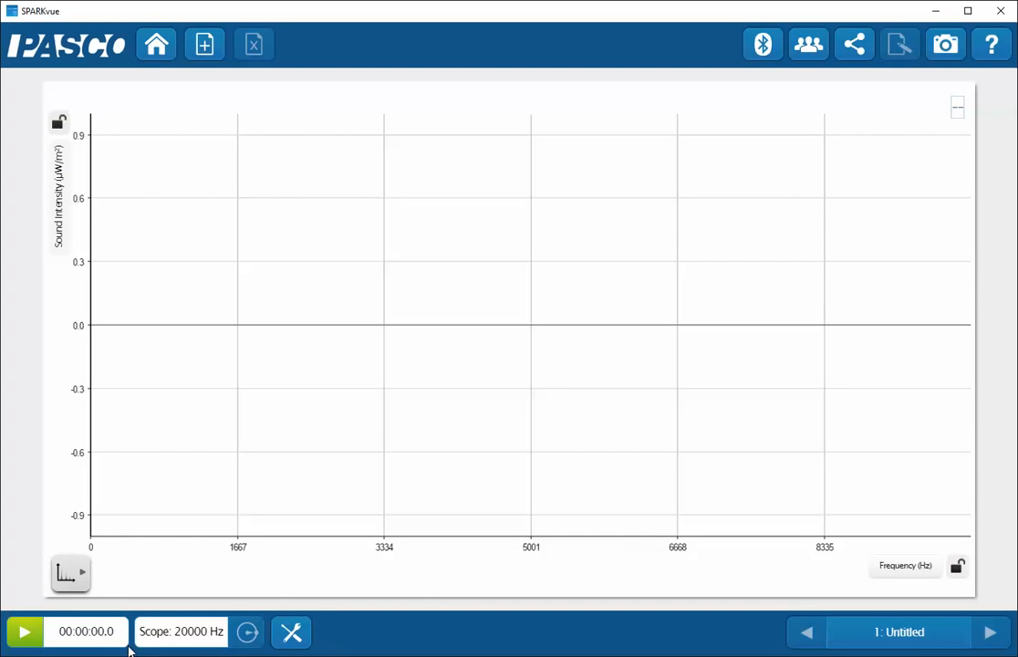
mouse_move(340, 646)
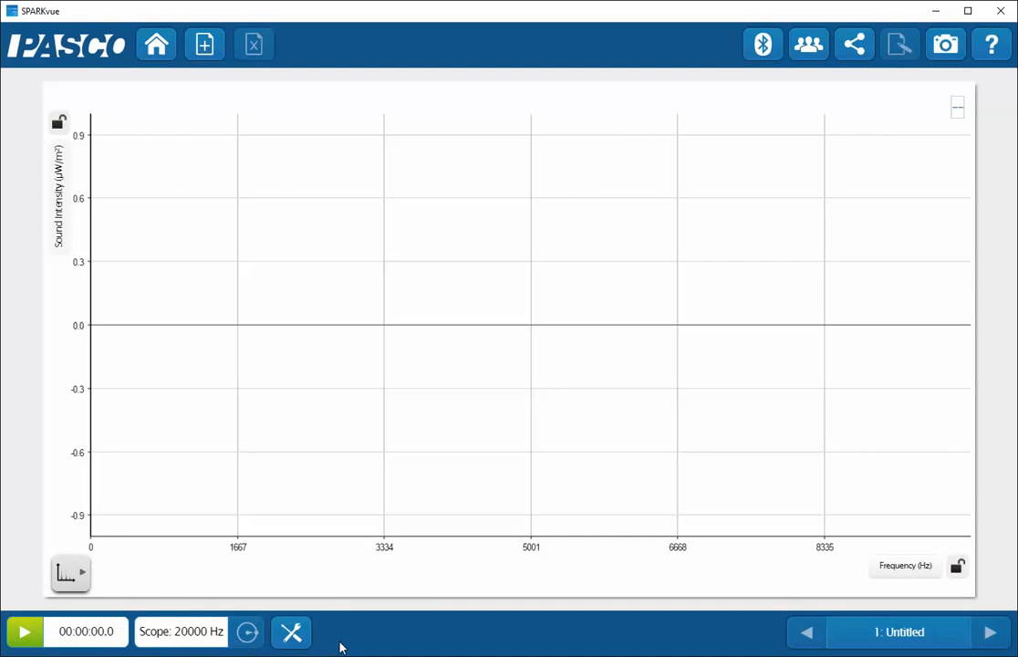